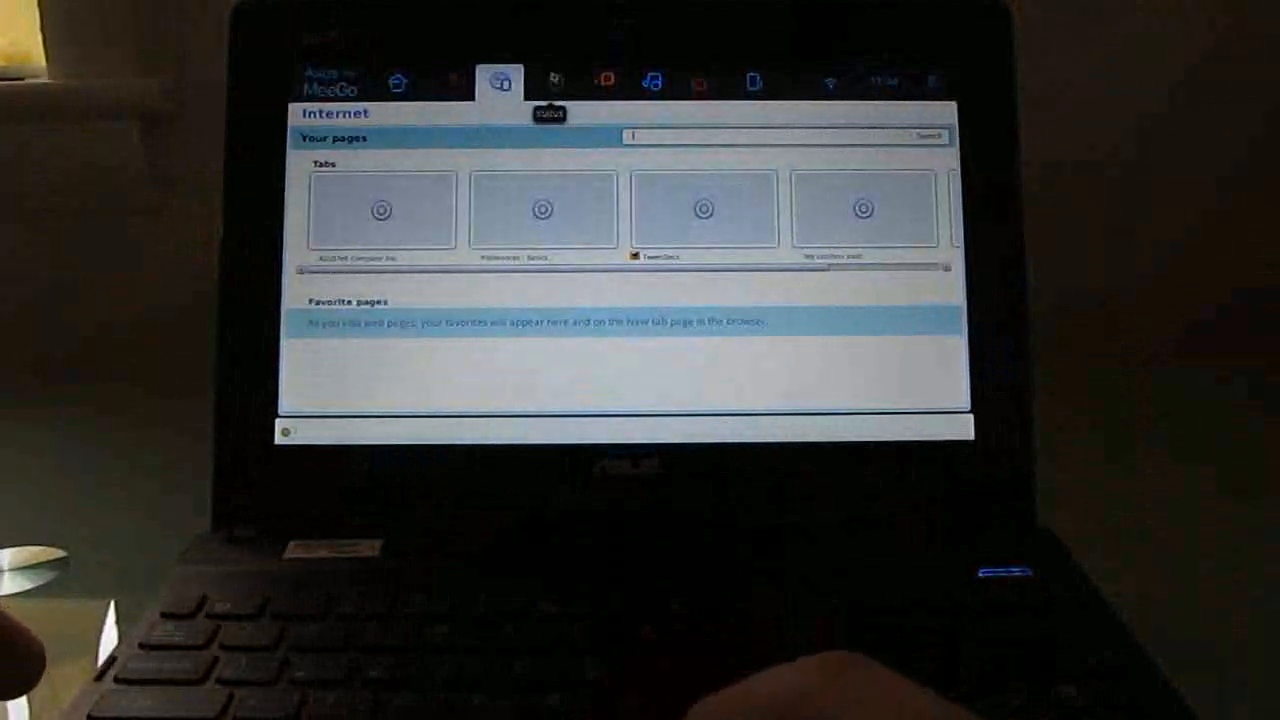
- Close the Internet panel and switch to the People panel of contacts
left_click(548, 82)
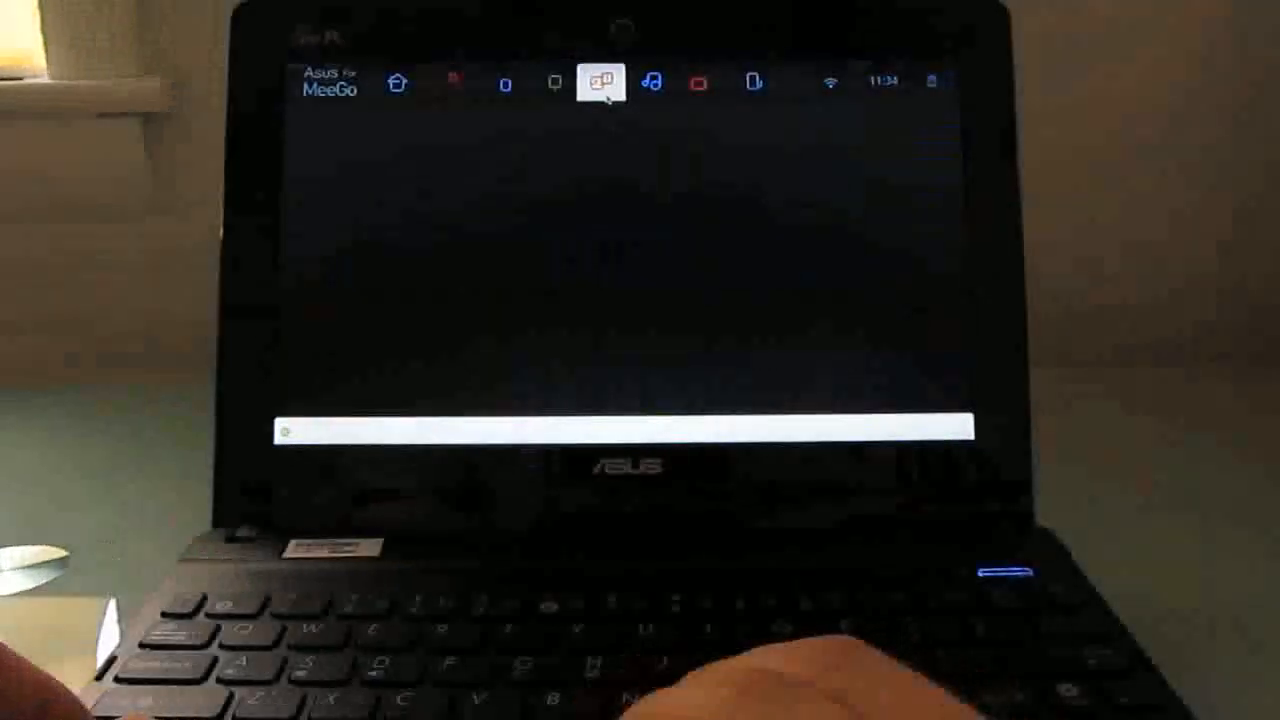
left_click(600, 82)
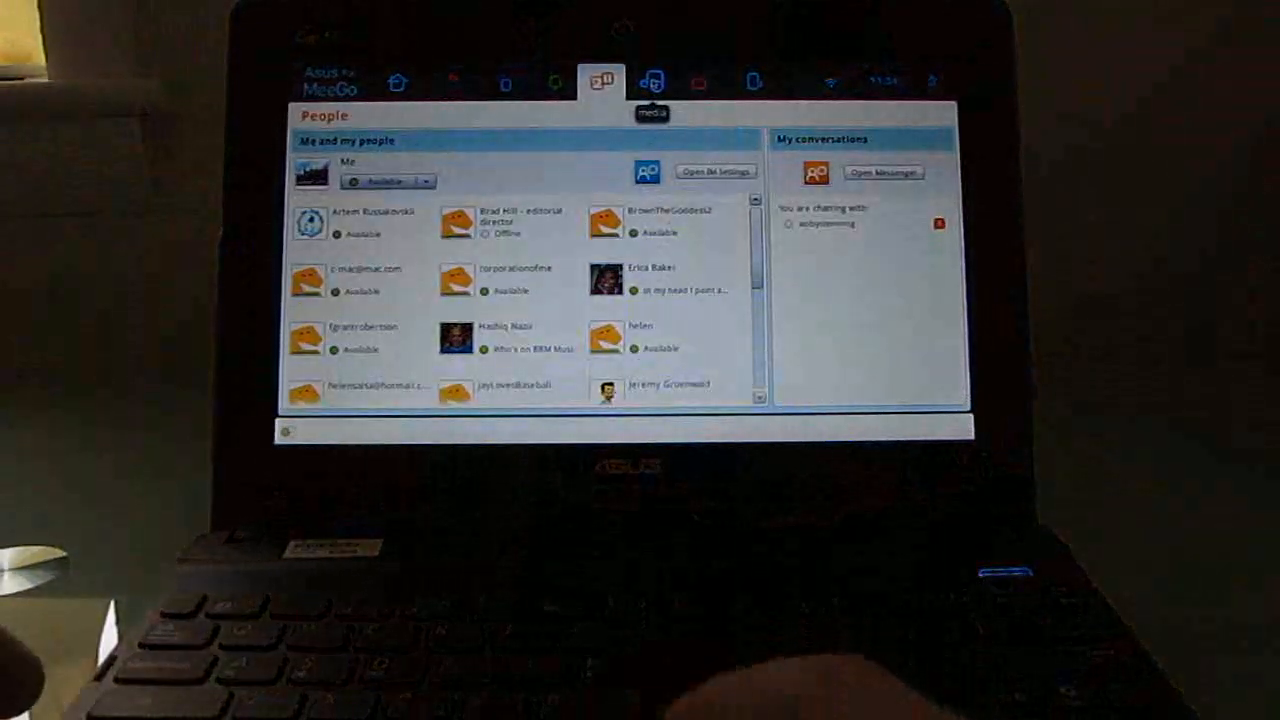
- Leave the People contacts list and bring up the Media panel
left_click(652, 84)
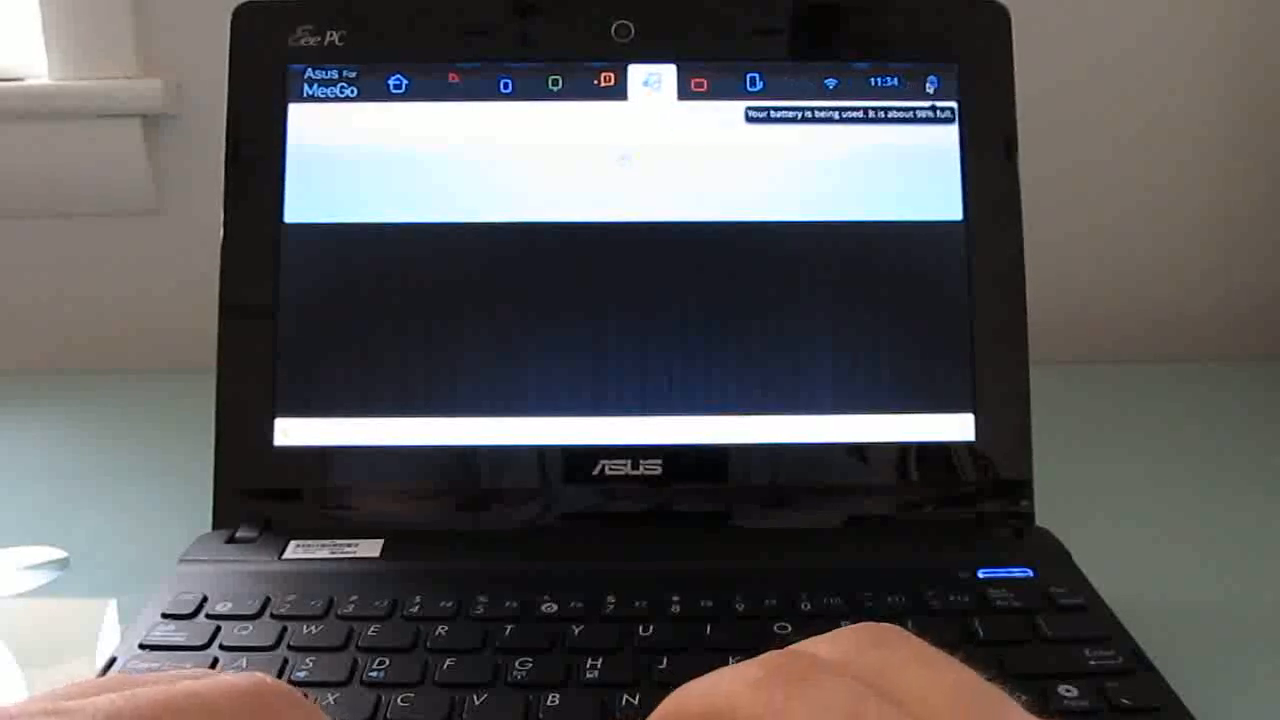
- Show the Applications list with the Internet and Accessories categories expanded
left_click(652, 84)
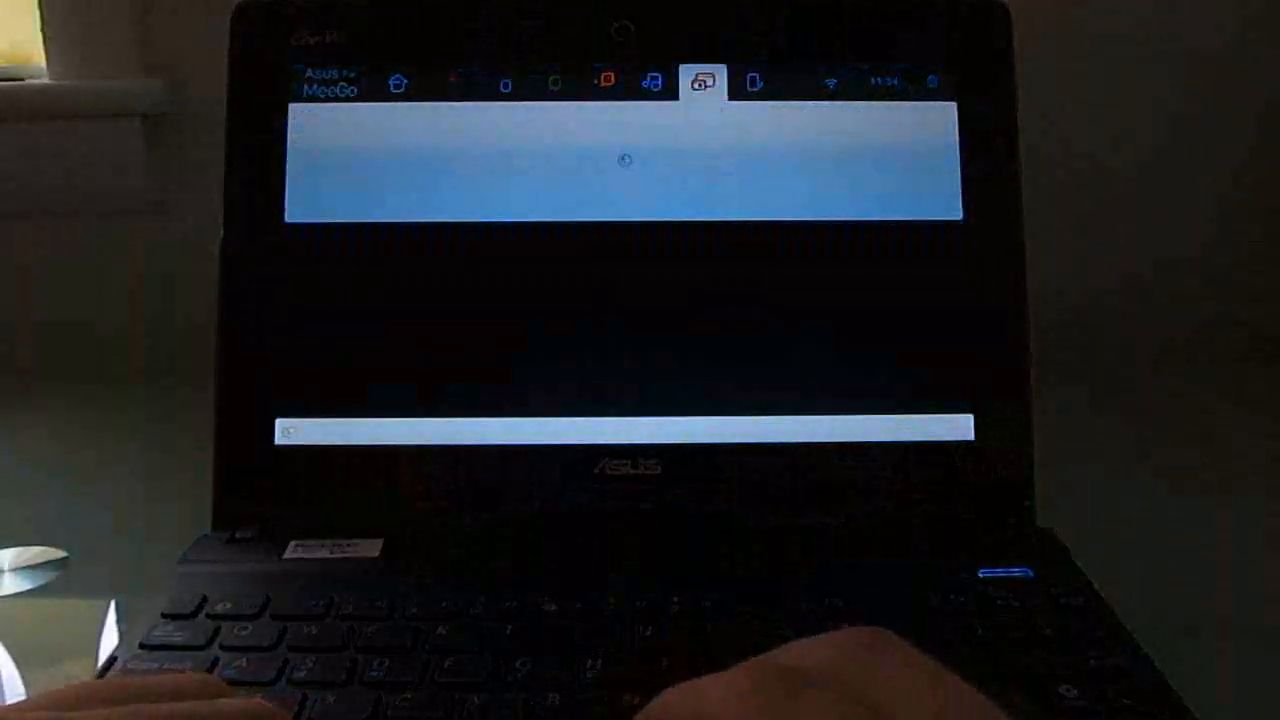
left_click(704, 82)
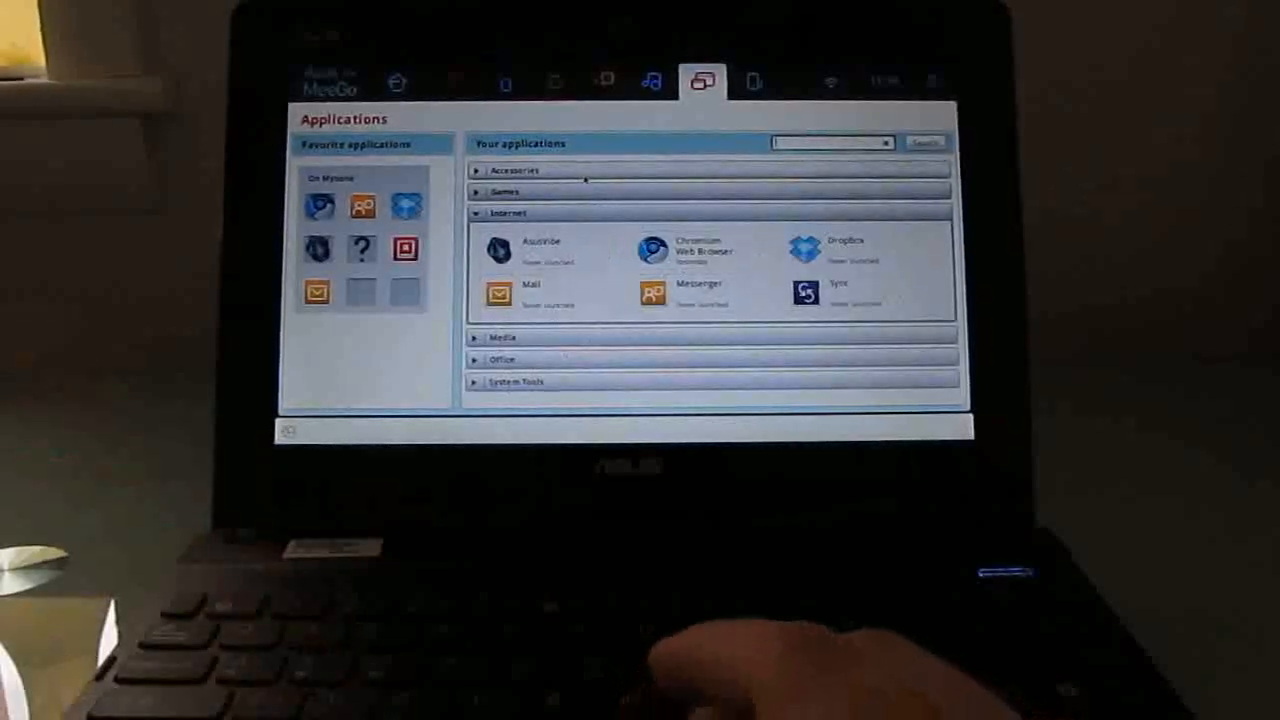
left_click(510, 170)
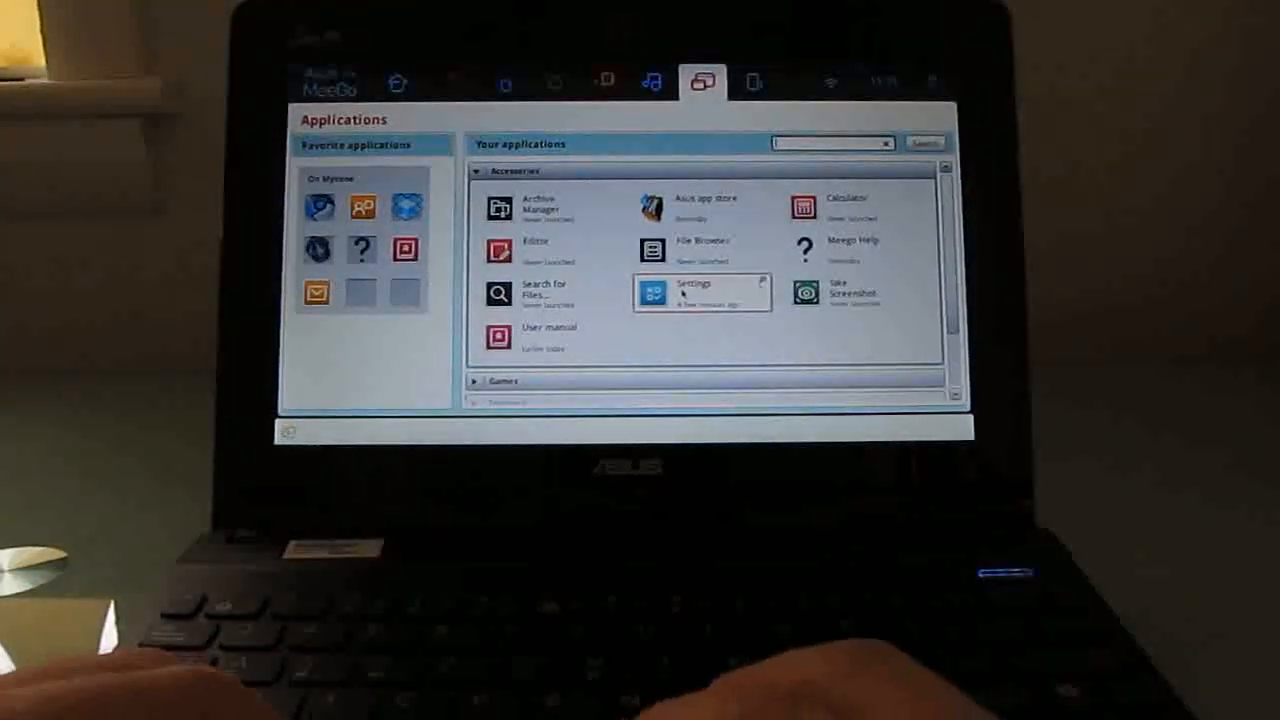
mouse_move(704, 204)
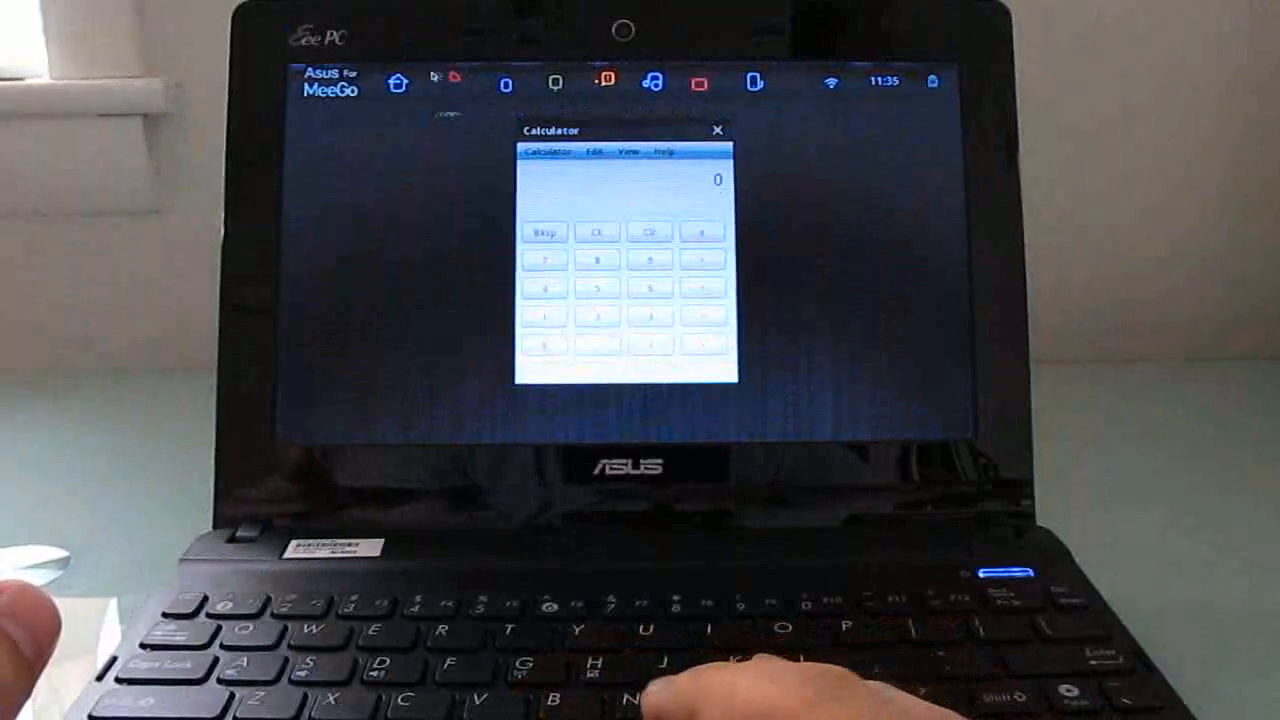
- Show the Zones overview of running apps after launching Calculator
left_click(396, 84)
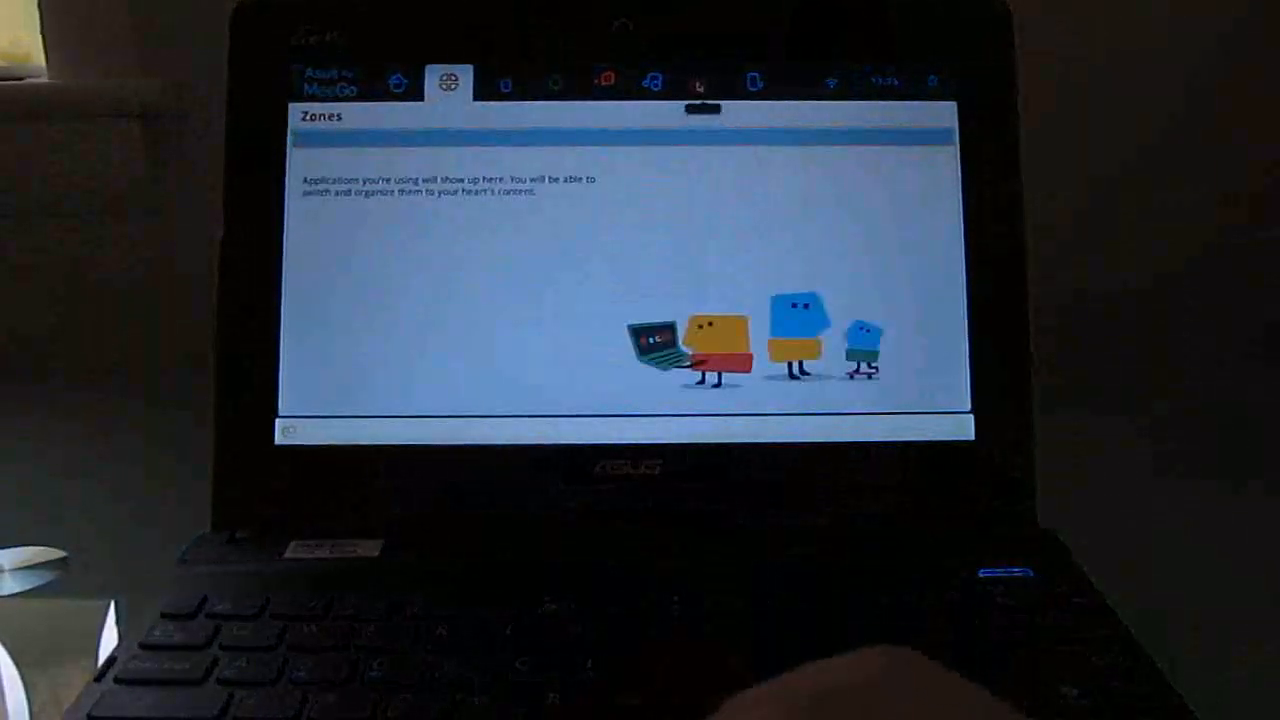
- Return to the Myzone home view with Facebook, Twitter, appointments and tasks
left_click(704, 84)
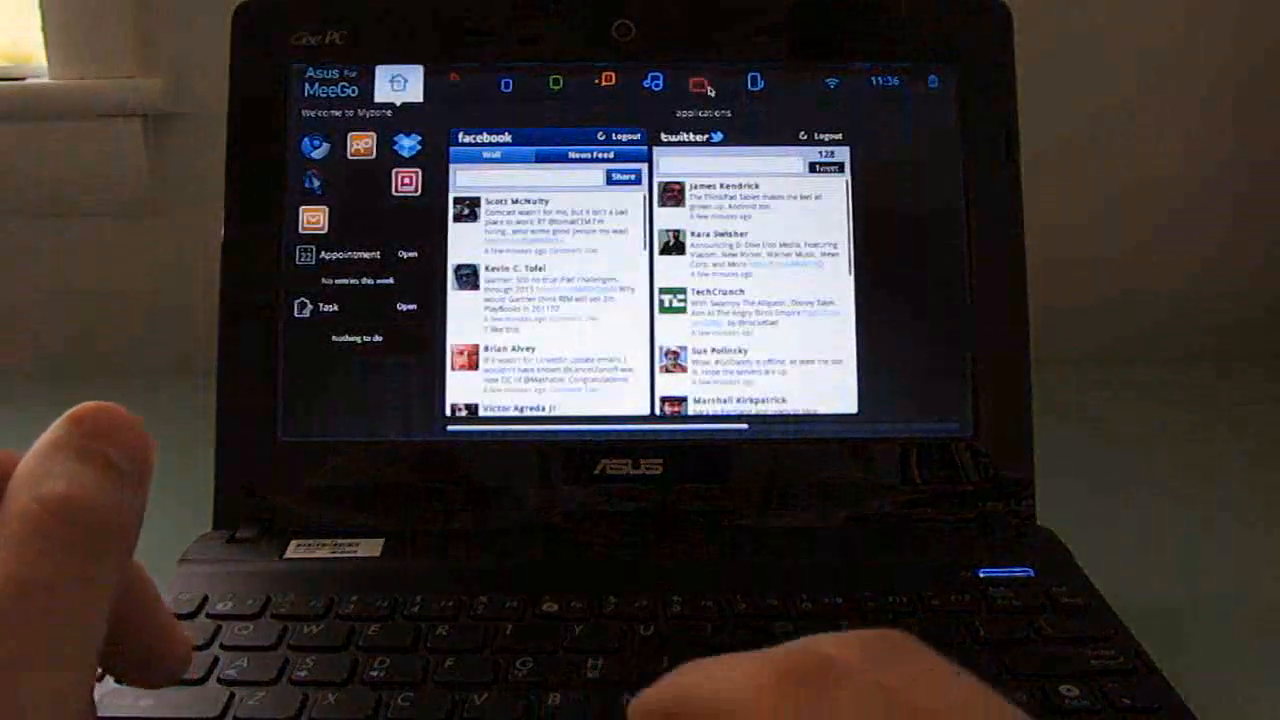
- Launch Chromium from Applications > Internet and show liliputing.com full screen (F11)
left_click(704, 84)
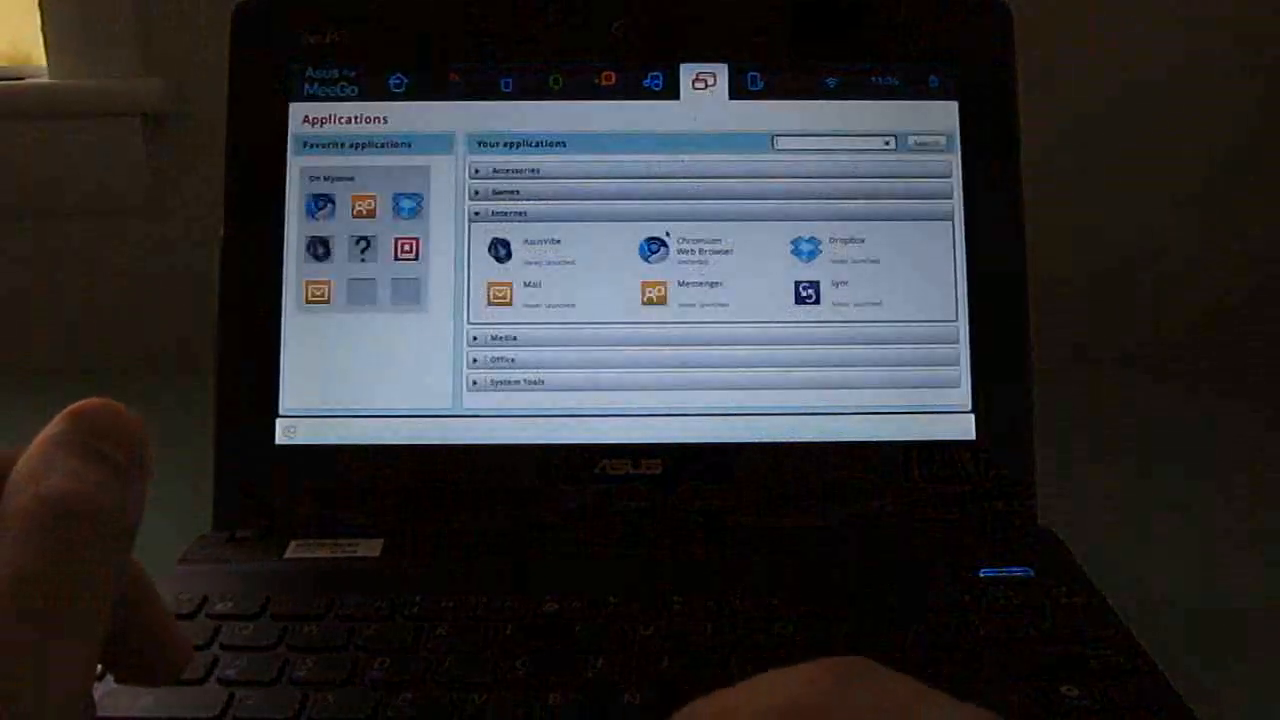
left_click(700, 250)
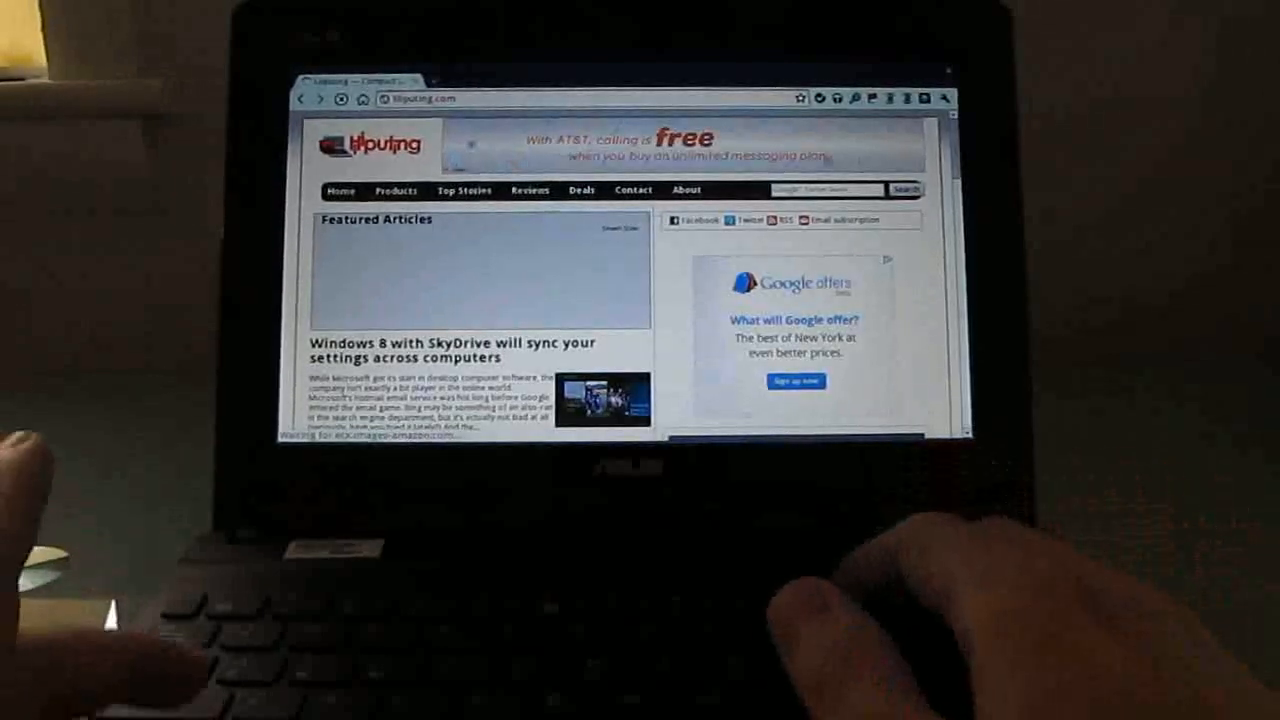
key("f11")
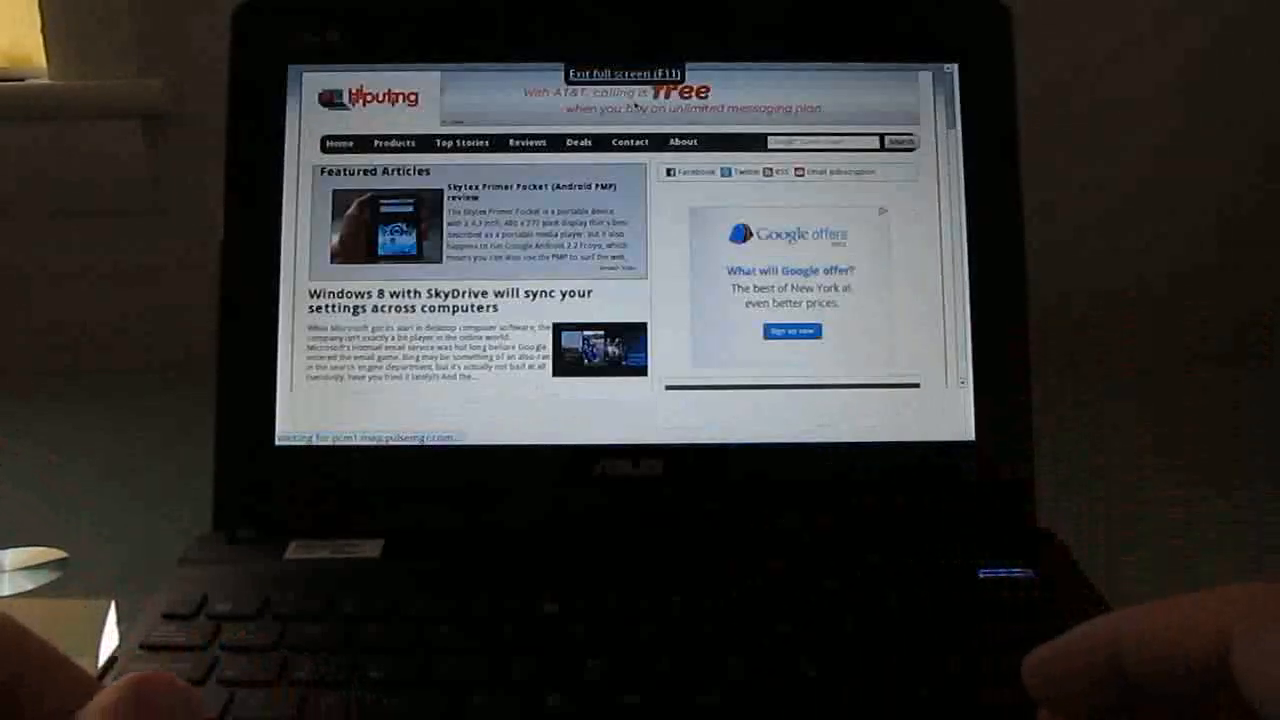